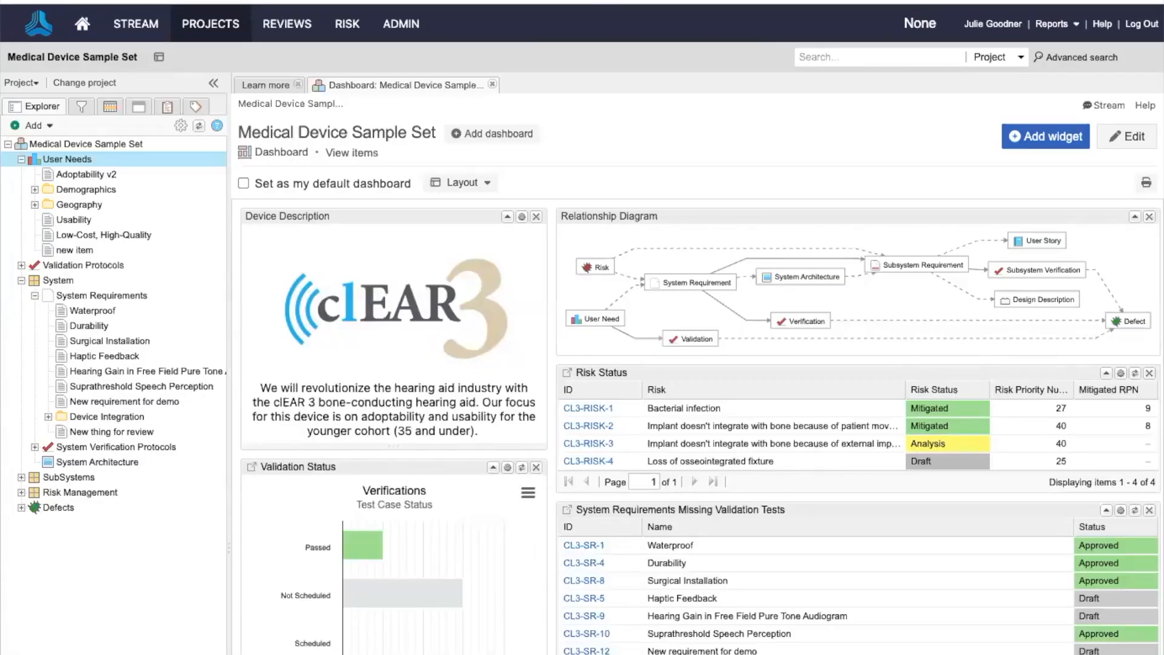
Step: Check the Add baseline actions on User Needs and the Product lite filter, then show the Baselines list
right_click(66, 159)
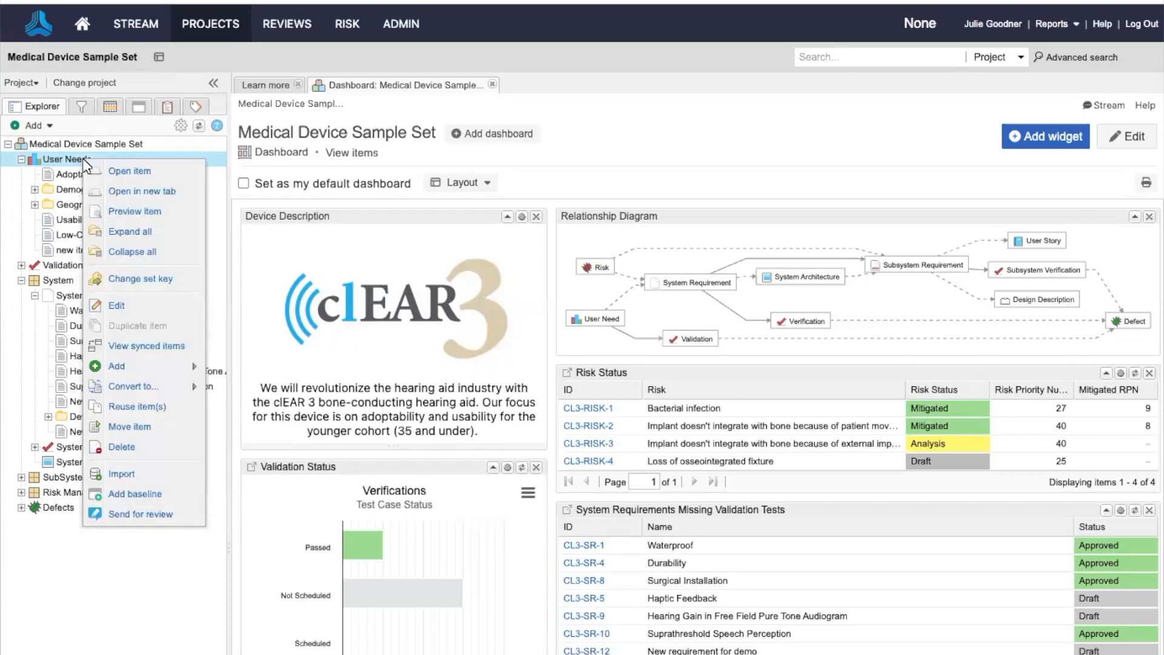
mouse_move(163, 557)
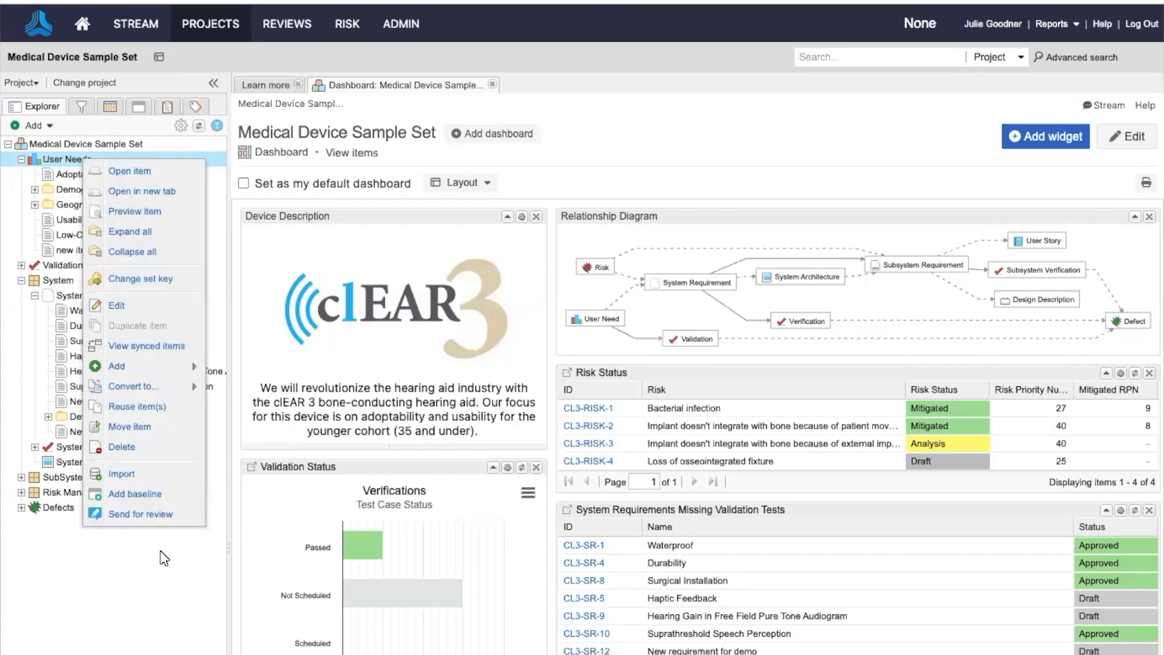
mouse_move(84, 111)
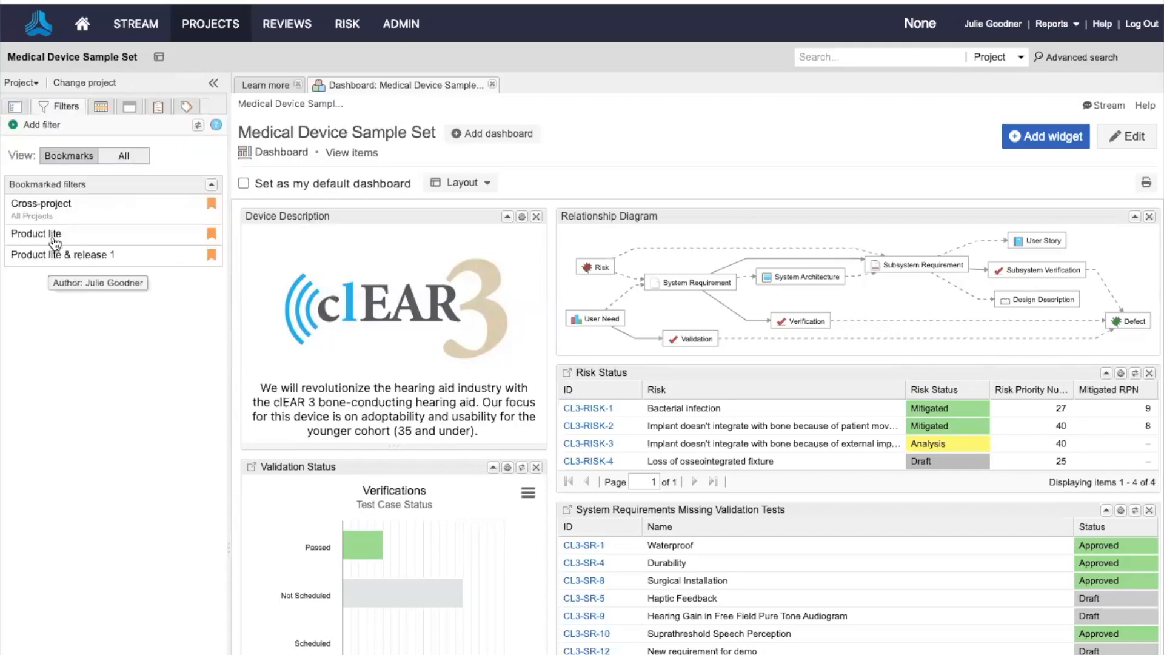
right_click(35, 234)
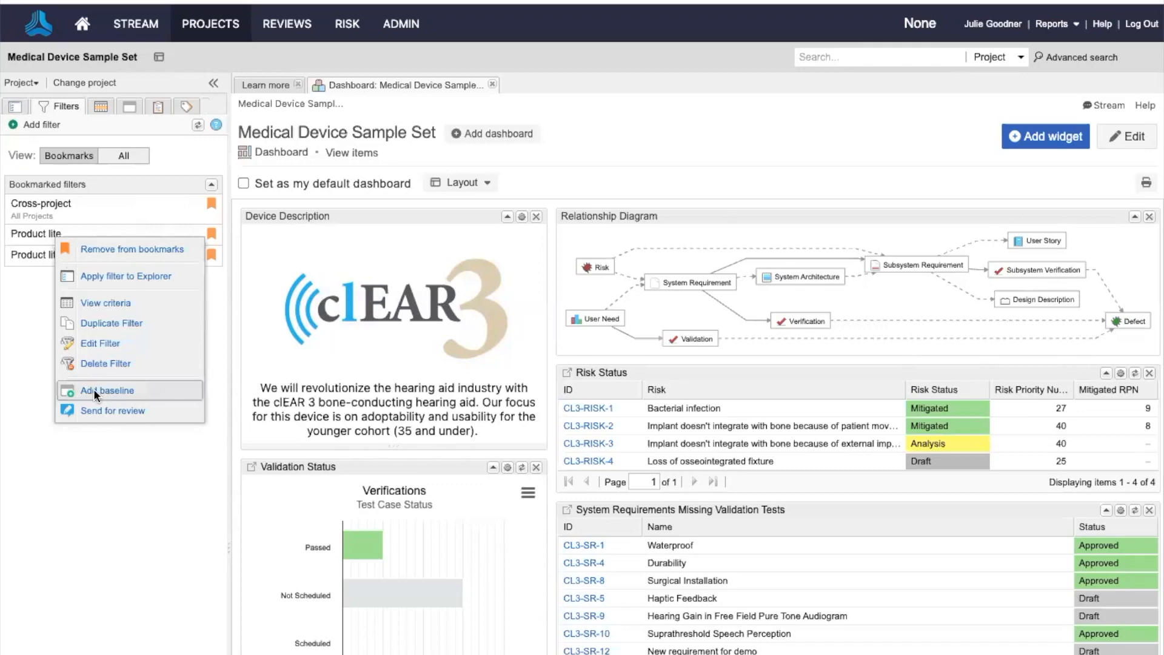
left_click(100, 107)
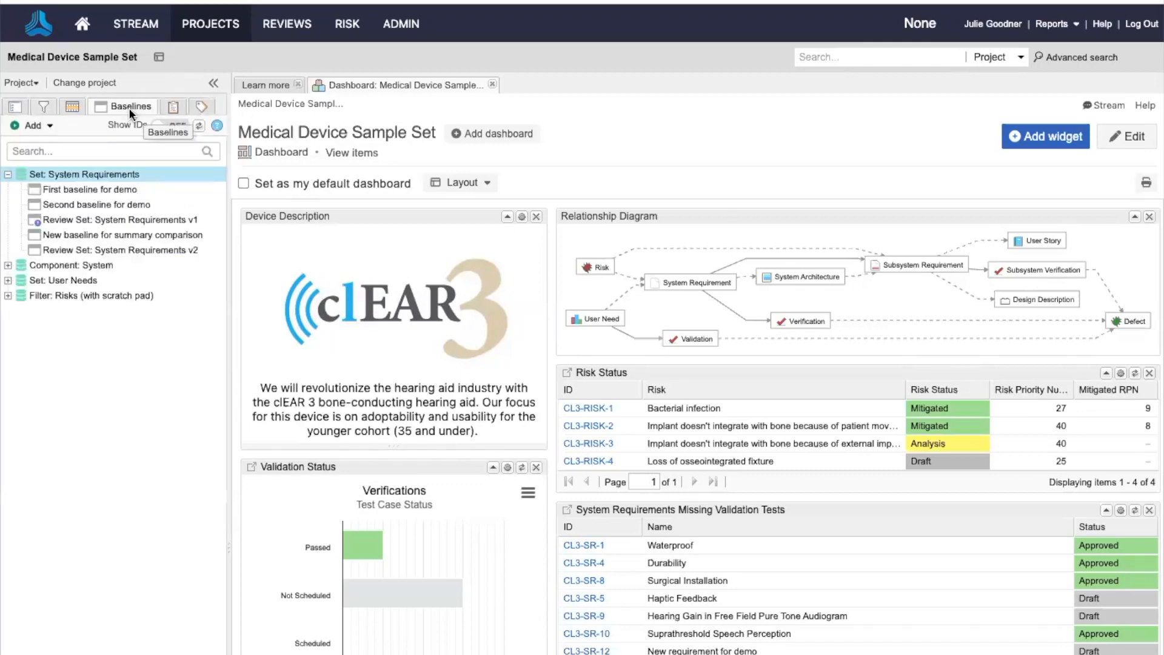
Step: Review the Add options and open the Set: System Requirements baseline source in its own tab
left_click(32, 124)
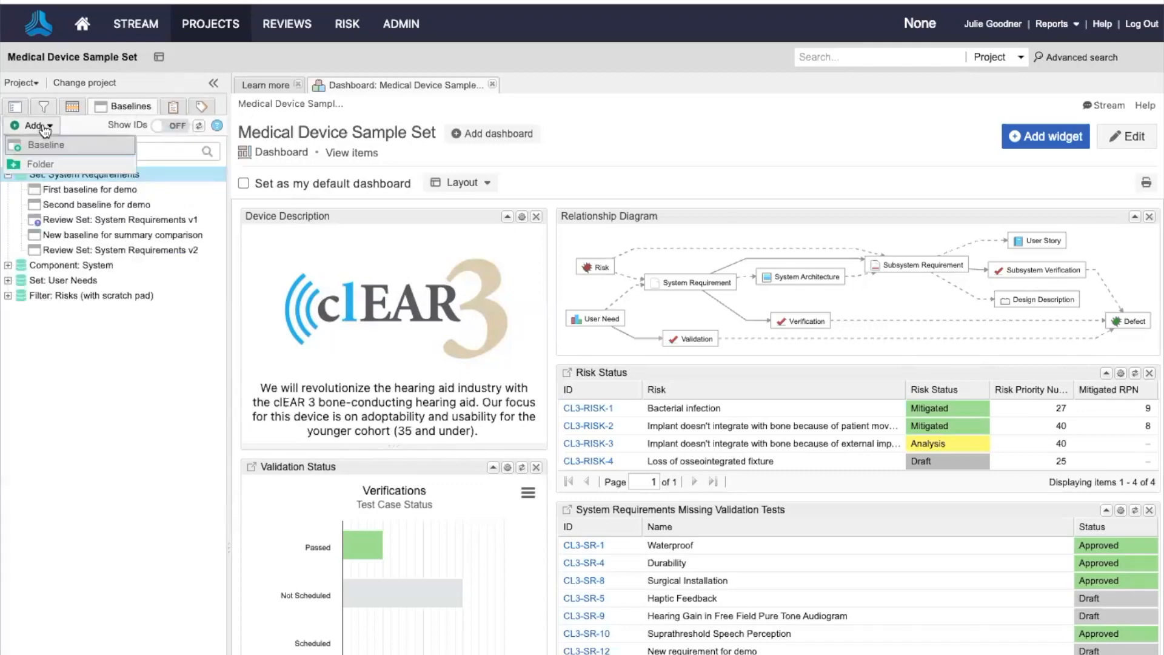
mouse_move(77, 131)
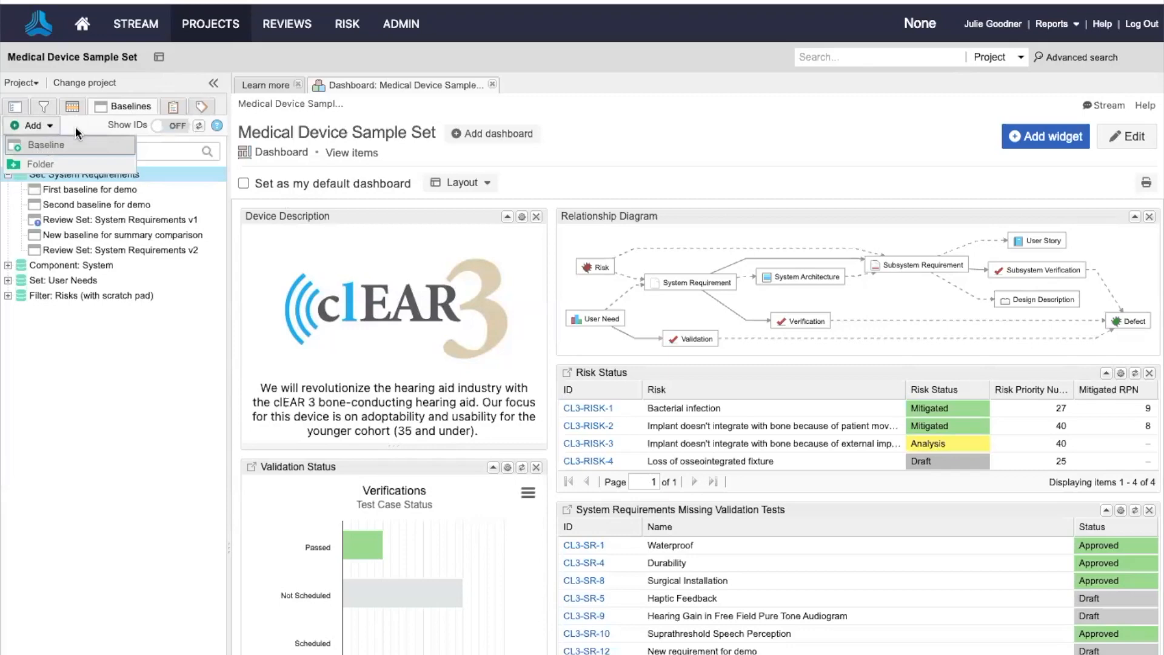
right_click(85, 173)
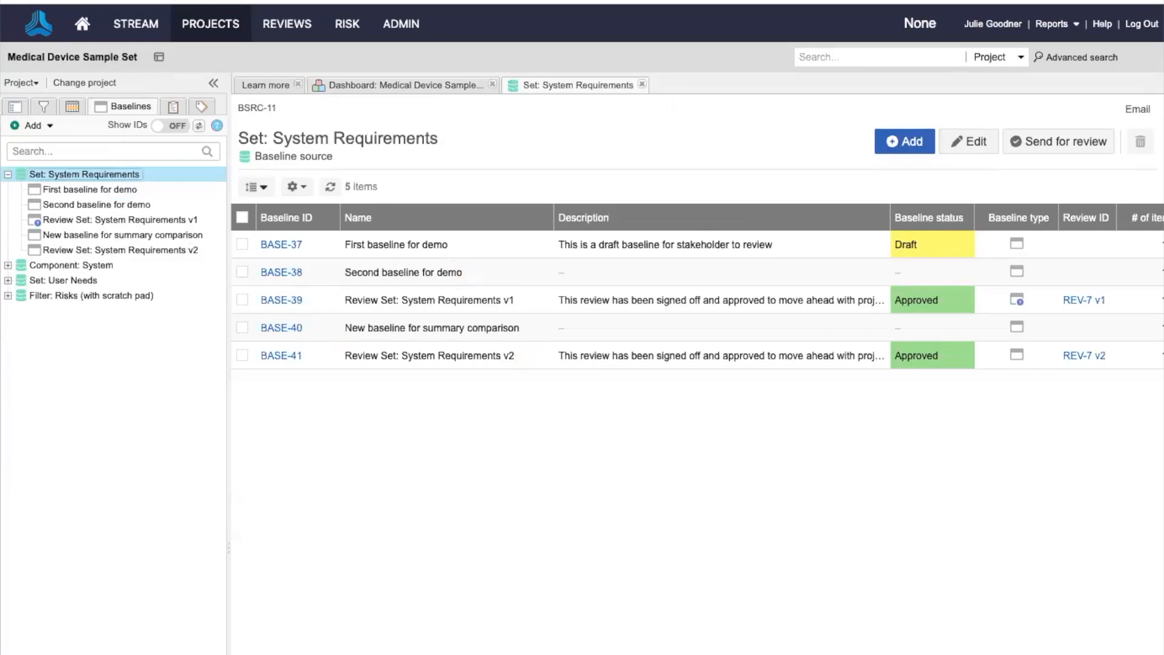
mouse_move(330, 186)
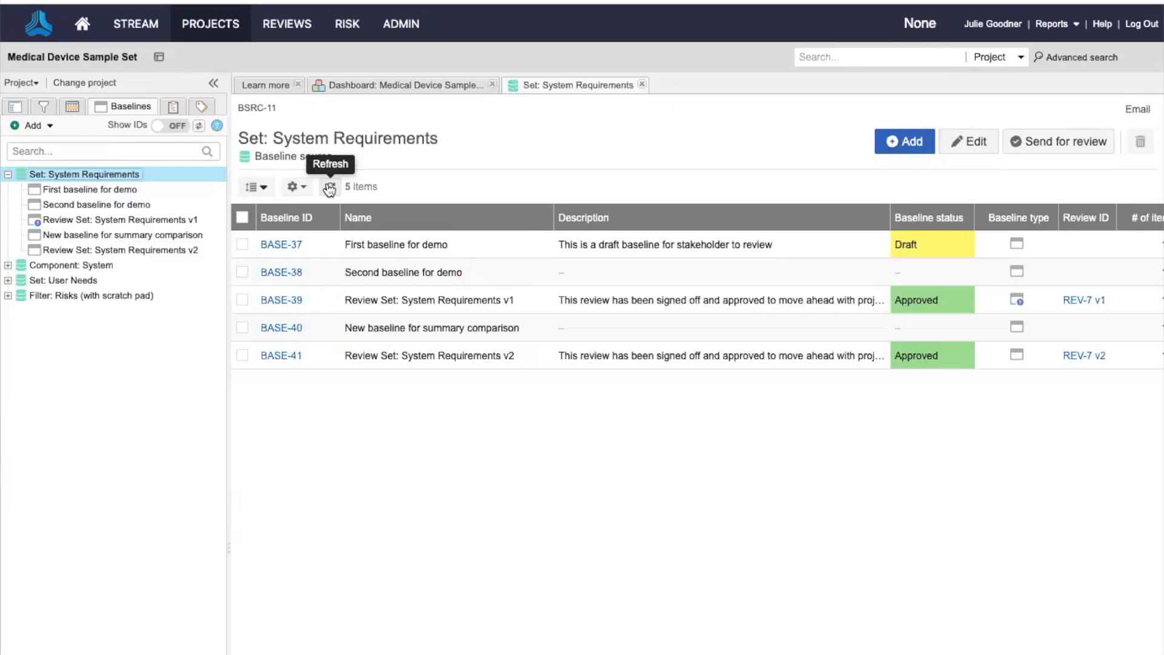
Step: Select First baseline for demo (BASE-37) and Second baseline for demo (BASE-38) in the list
left_click(243, 272)
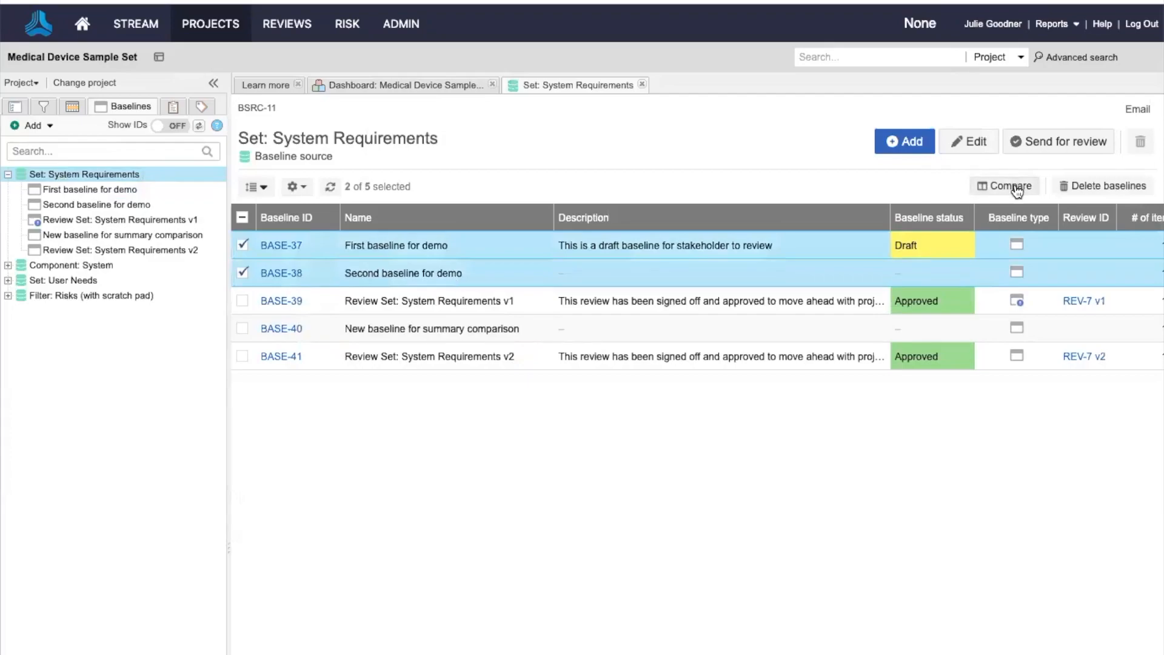
Step: Compare the two baselines, seeing 2 items updated and 7 relationships deleted, then close the summary
left_click(1004, 186)
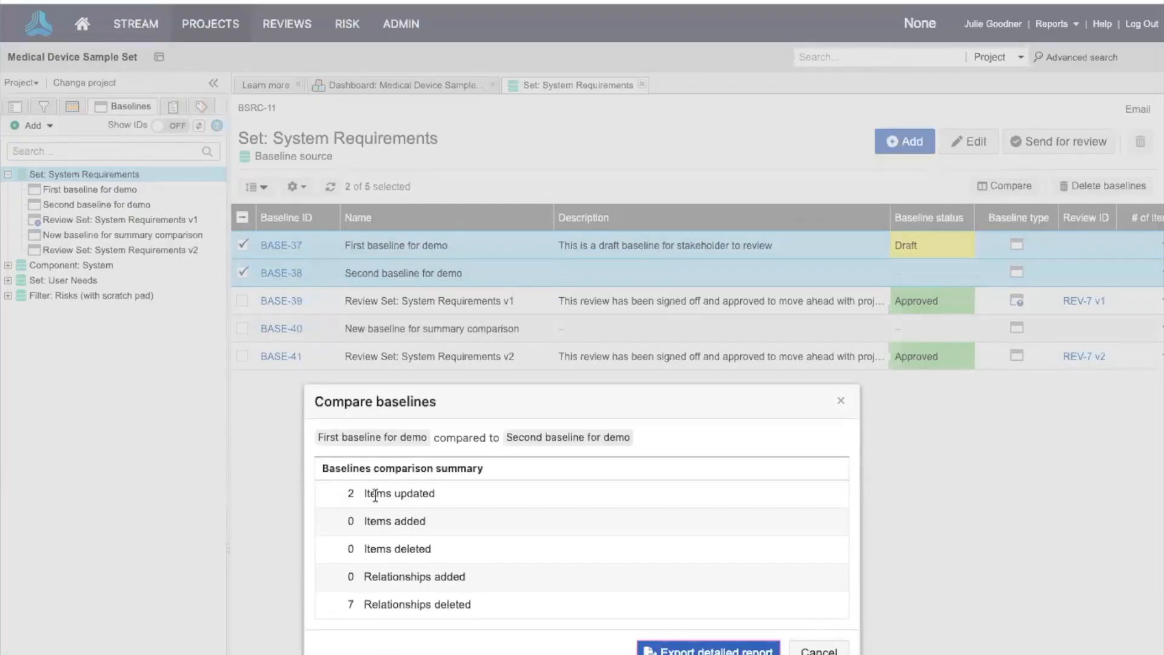
mouse_move(362, 619)
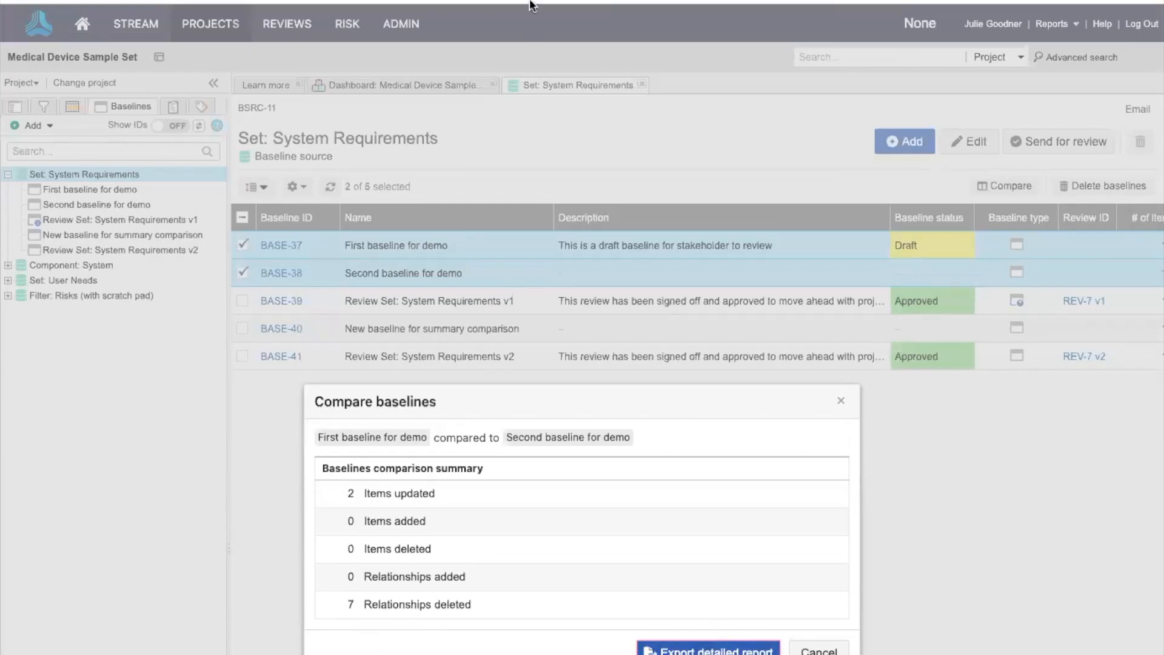
left_click(706, 650)
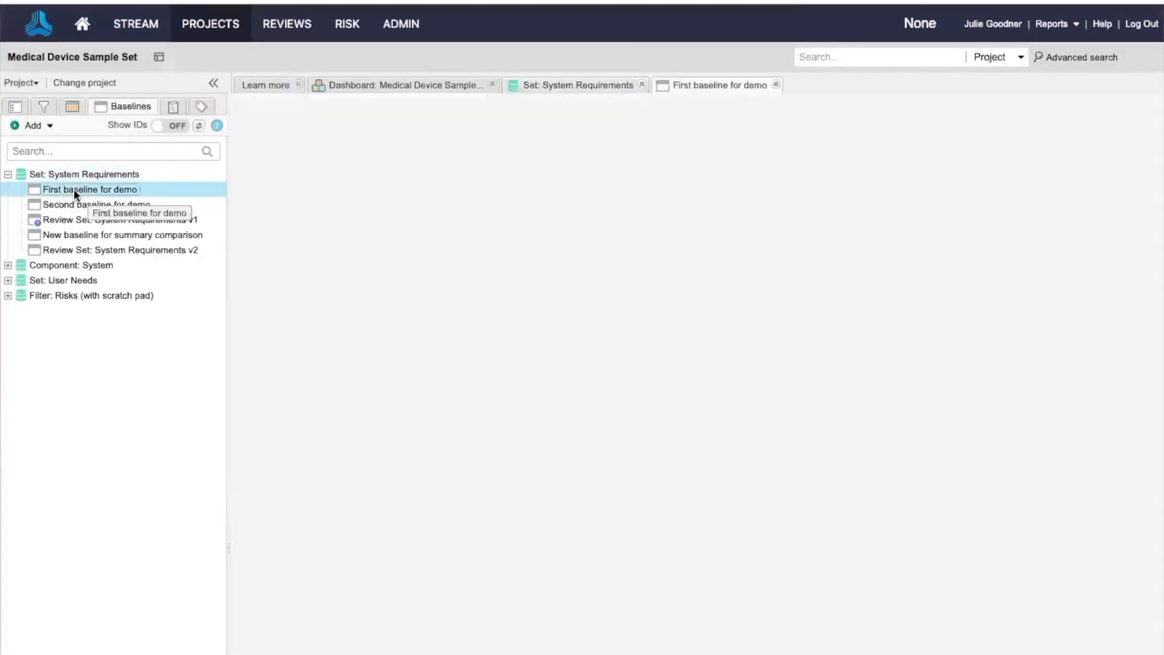
Step: View First baseline for demo's 13 items and the Waterproof v2 version 9 of 11 via CL3-SR-1
left_click(89, 189)
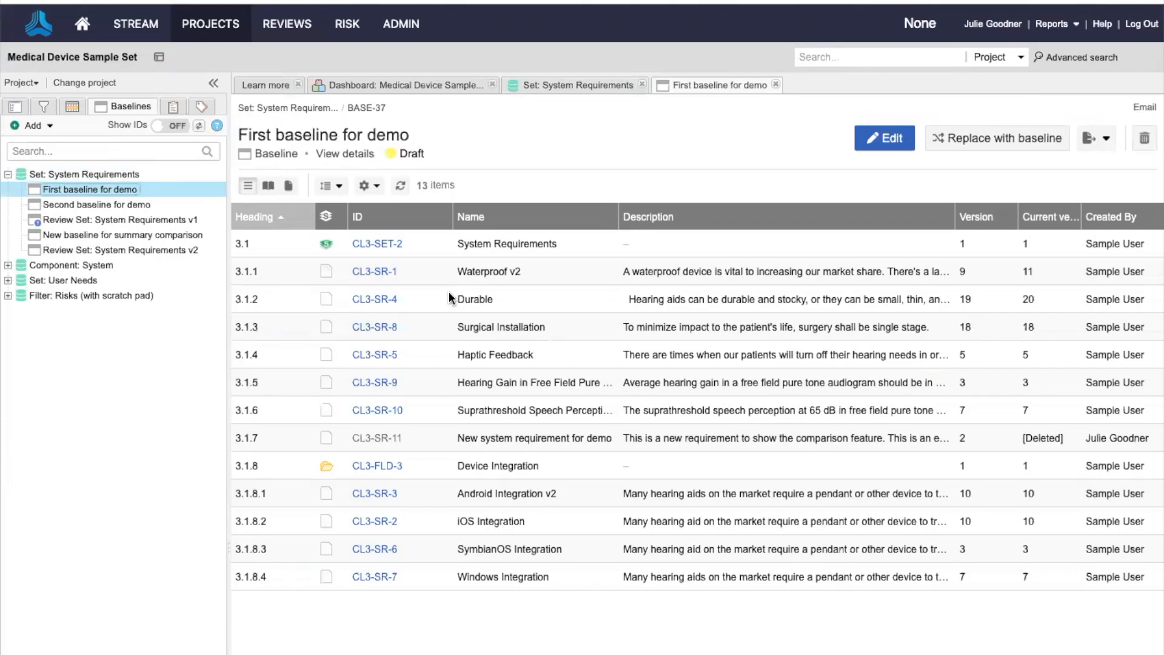
left_click(776, 85)
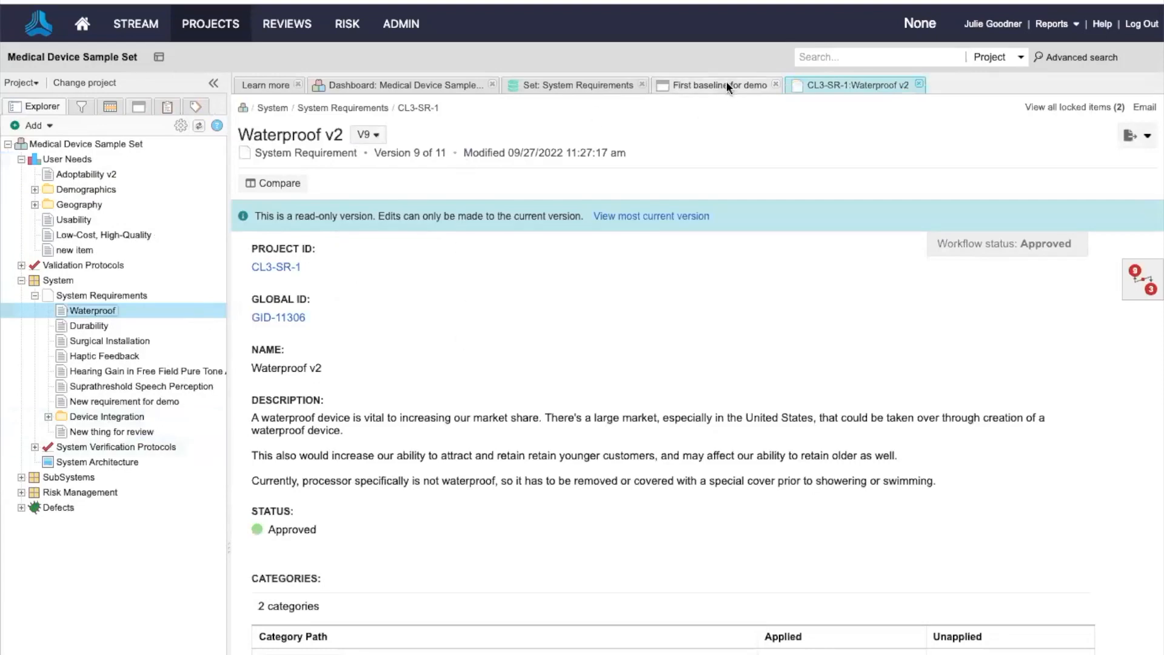
left_click(713, 84)
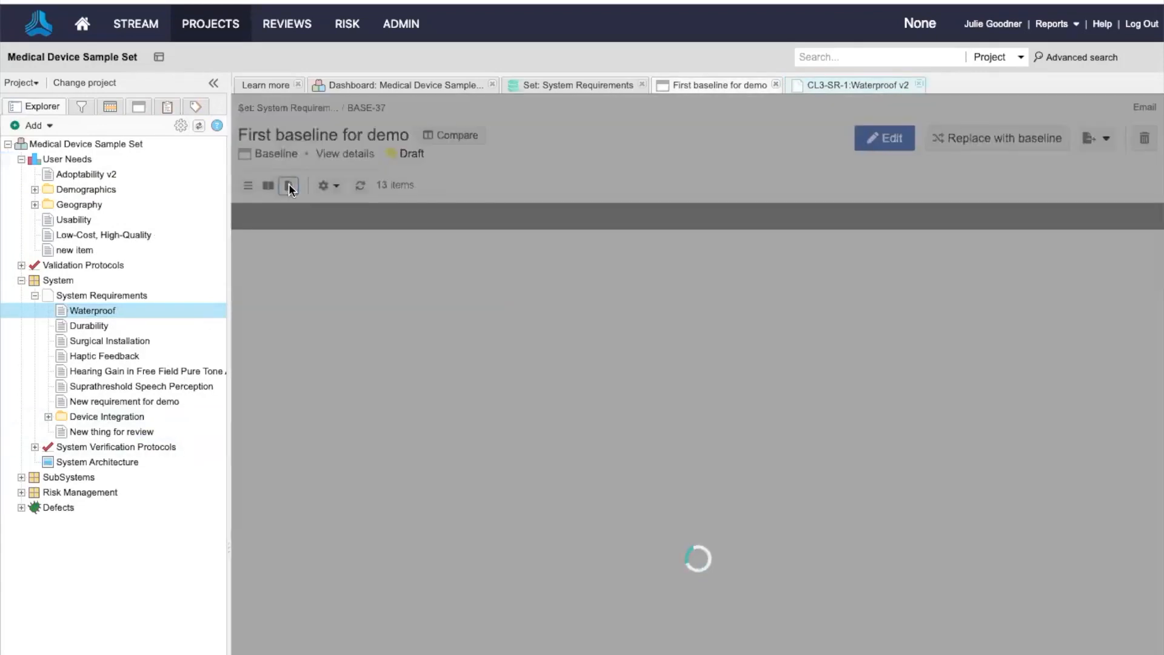
Step: Show First baseline for demo as a document compared against Second baseline for demo
left_click(288, 185)
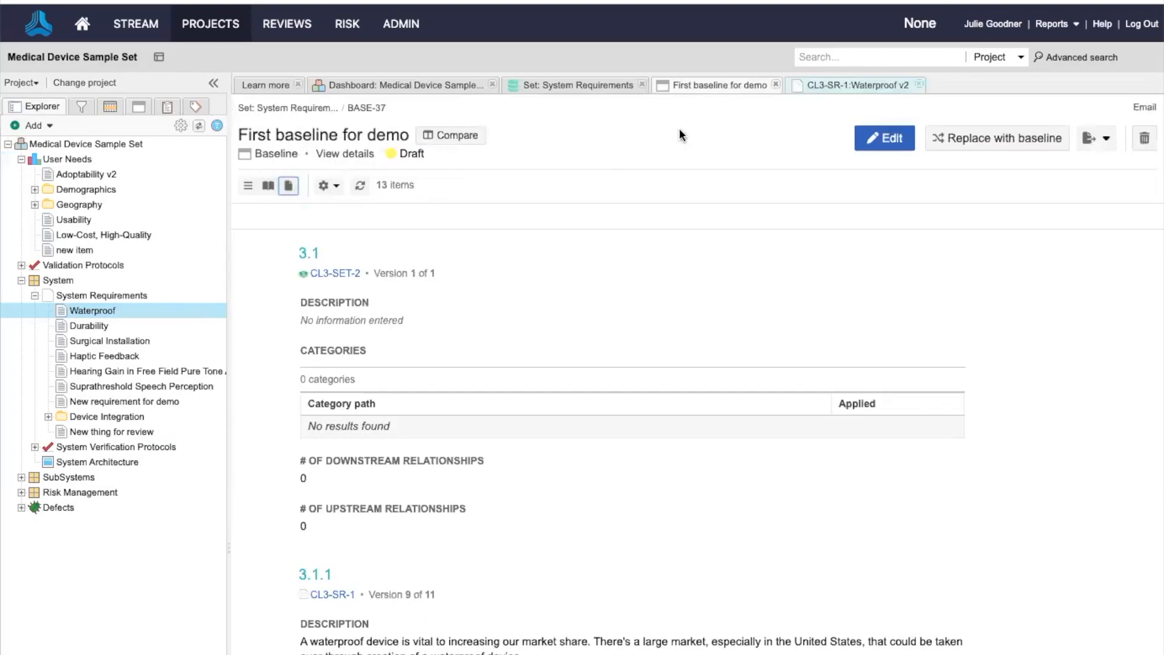
left_click(450, 135)
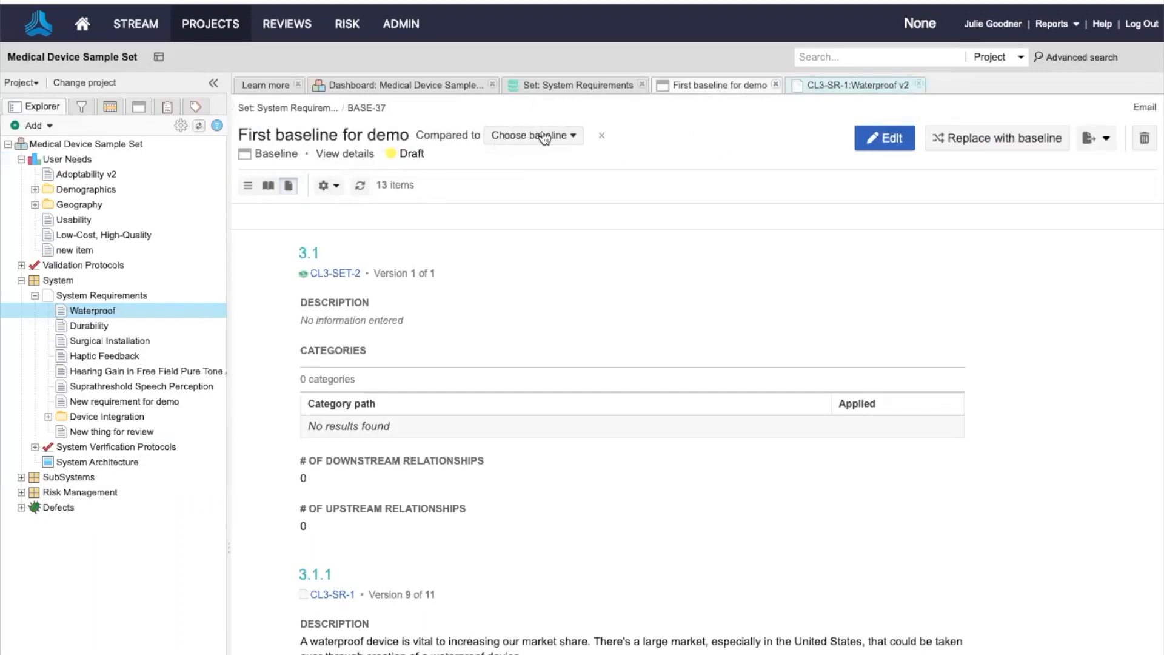
left_click(533, 134)
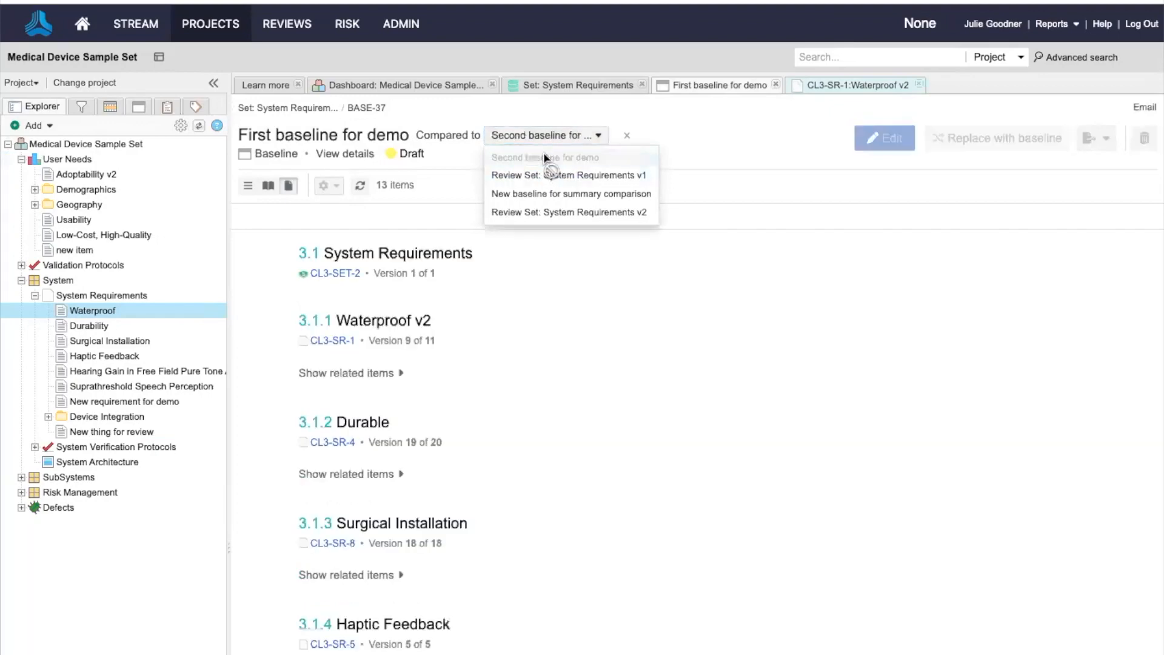